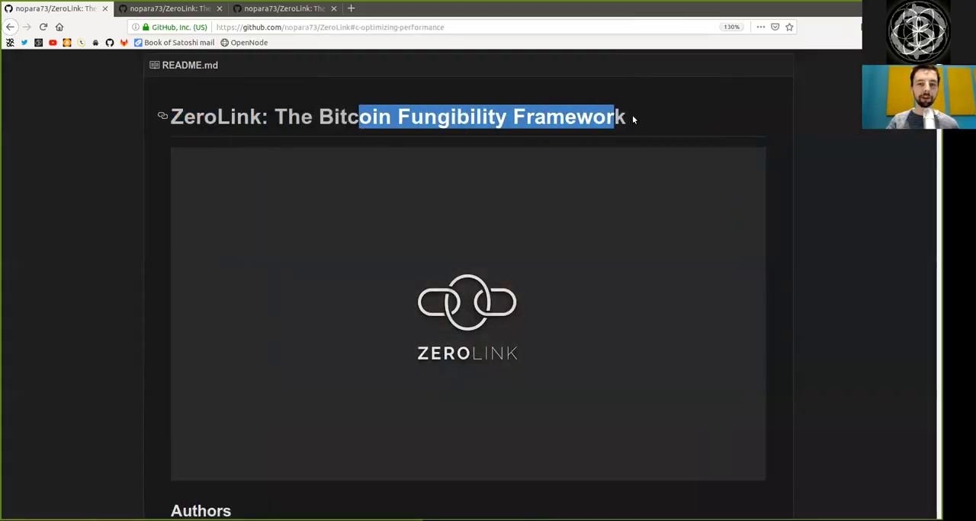
Scroll the ZeroLink README down from its title to the Table Of Contents
scroll(down, 3)
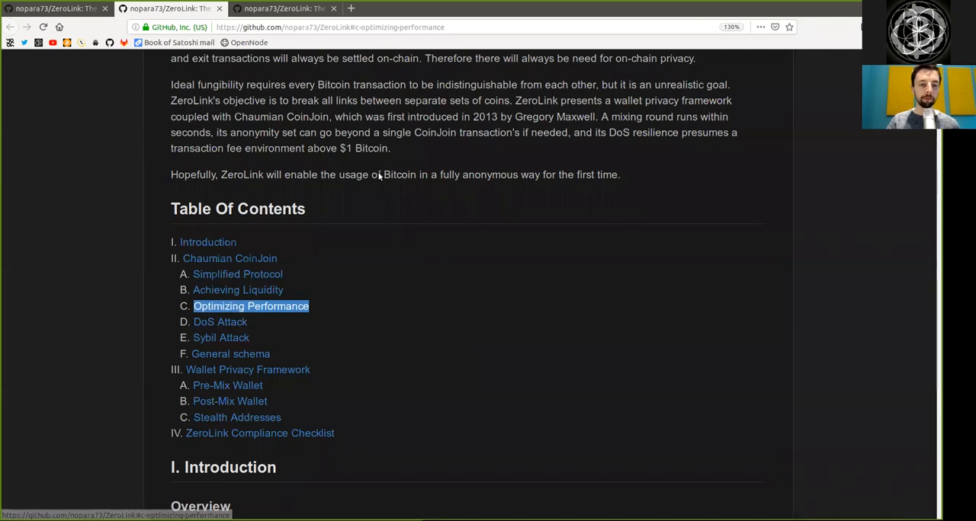
Jump to Optimizing Performance and highlight 'every time a block arrives' and 'eliminate' while reading
click(250, 305)
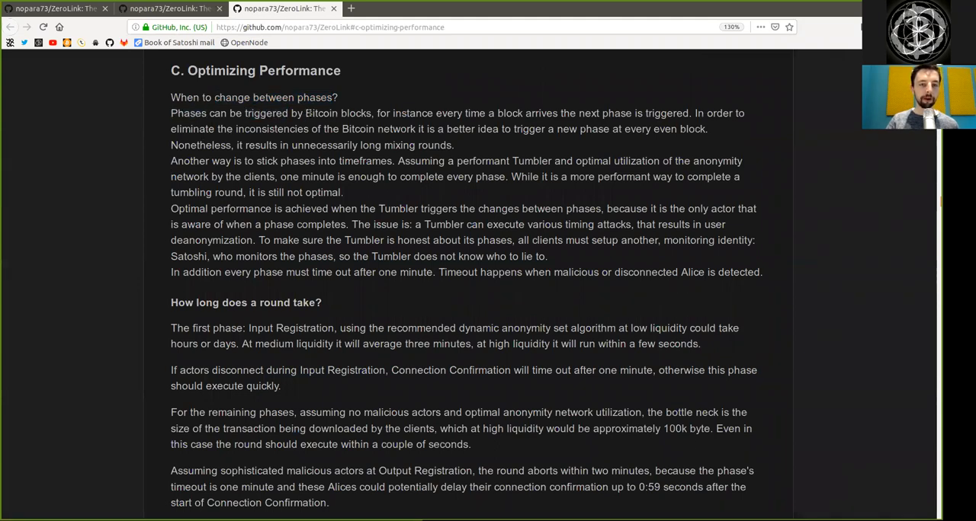
double_click(448, 113)
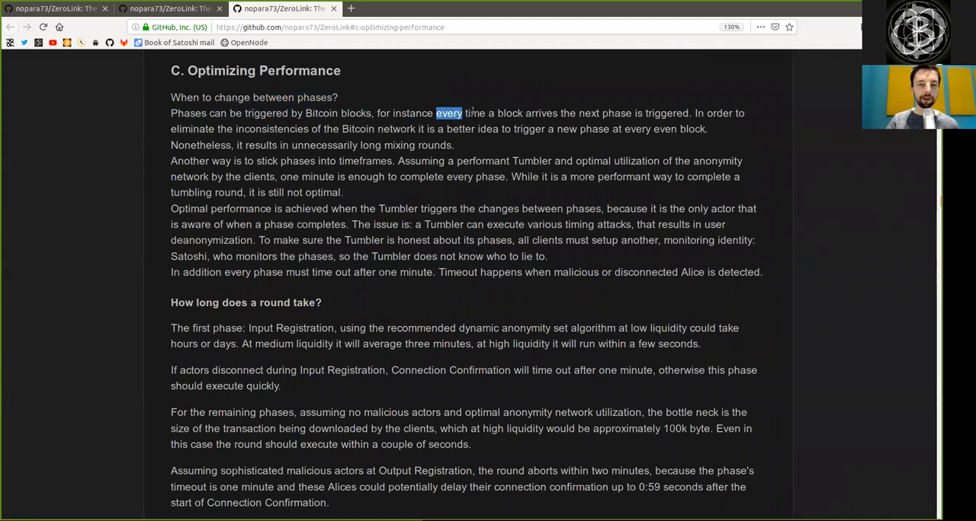
drag(436, 113, 577, 113)
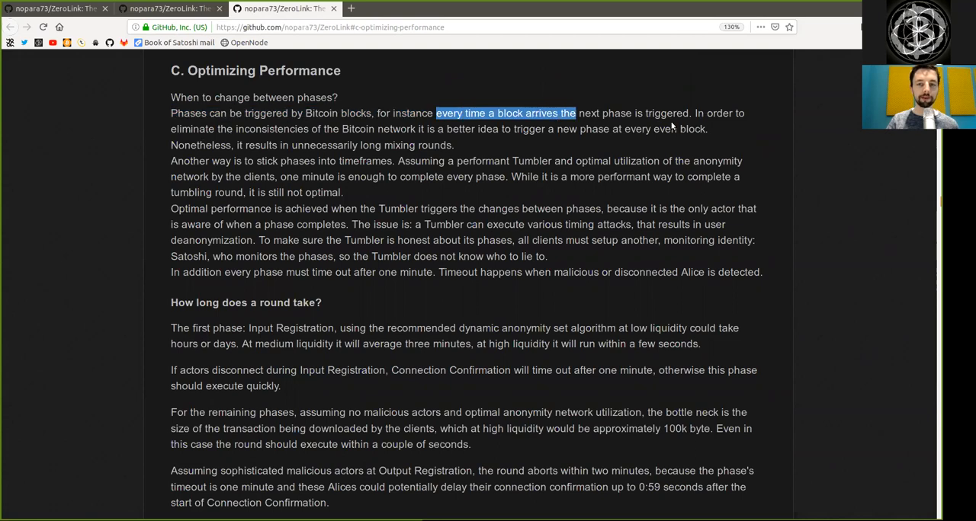
double_click(192, 129)
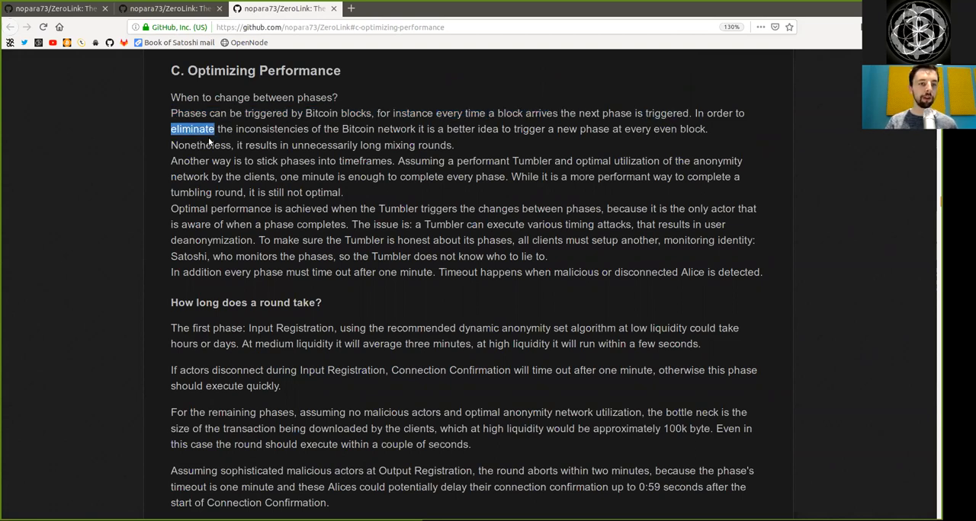
double_click(378, 128)
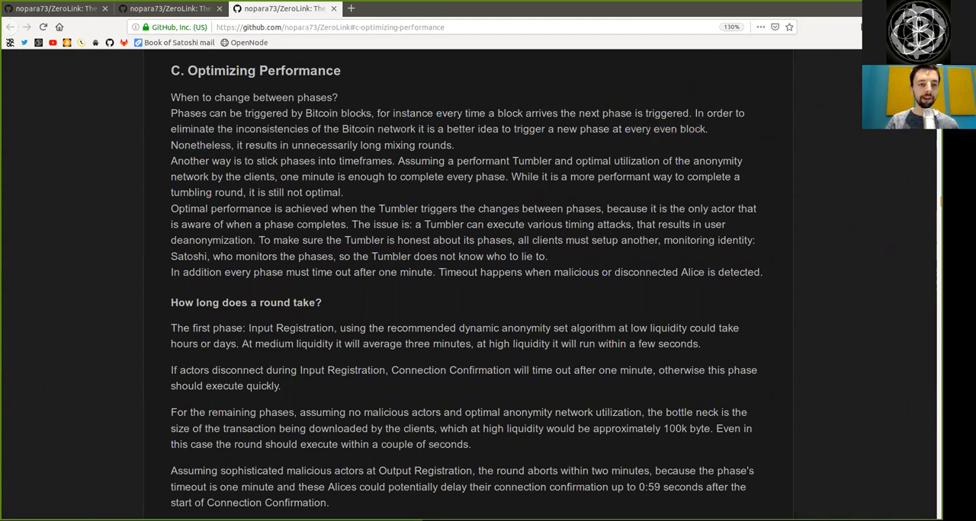
double_click(370, 145)
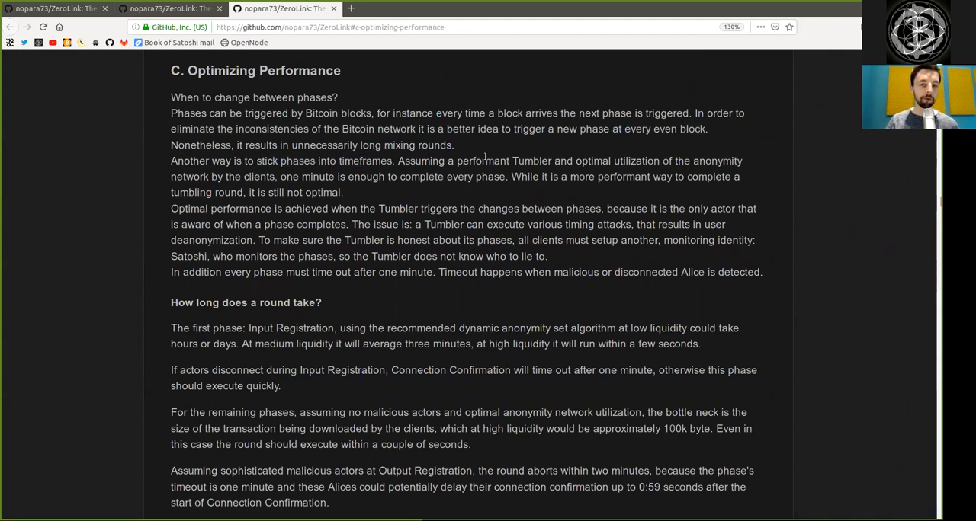
Highlight 'network', 'one minute', 'not optimal' and 'performance' through the rest of the first paragraph
double_click(593, 162)
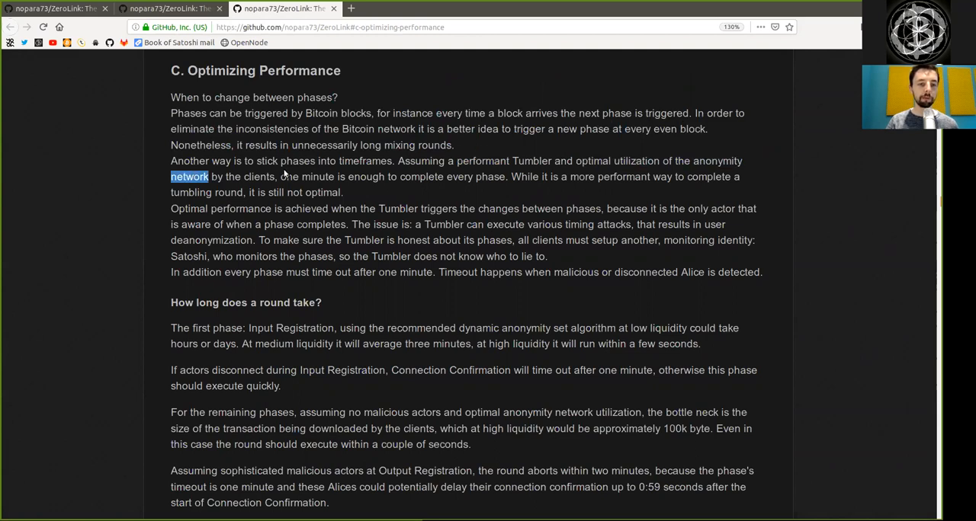
double_click(306, 177)
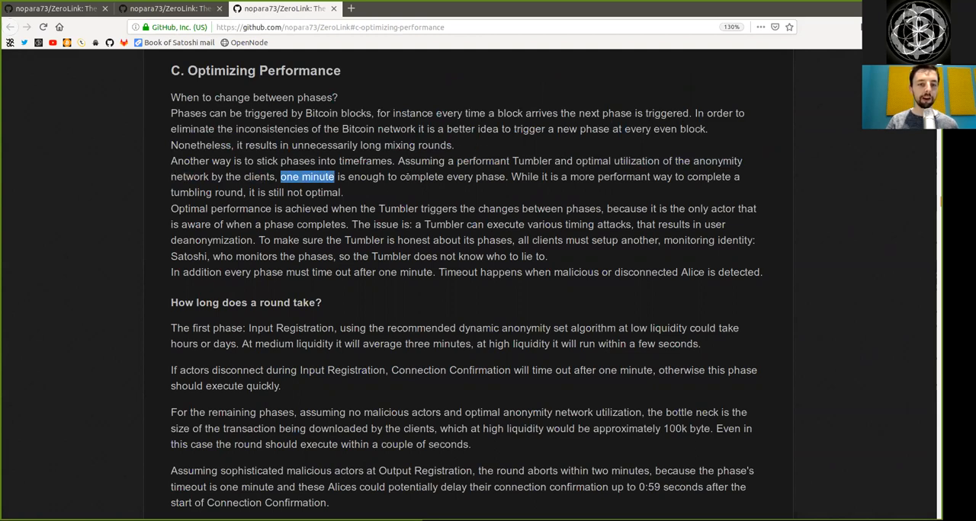
double_click(491, 177)
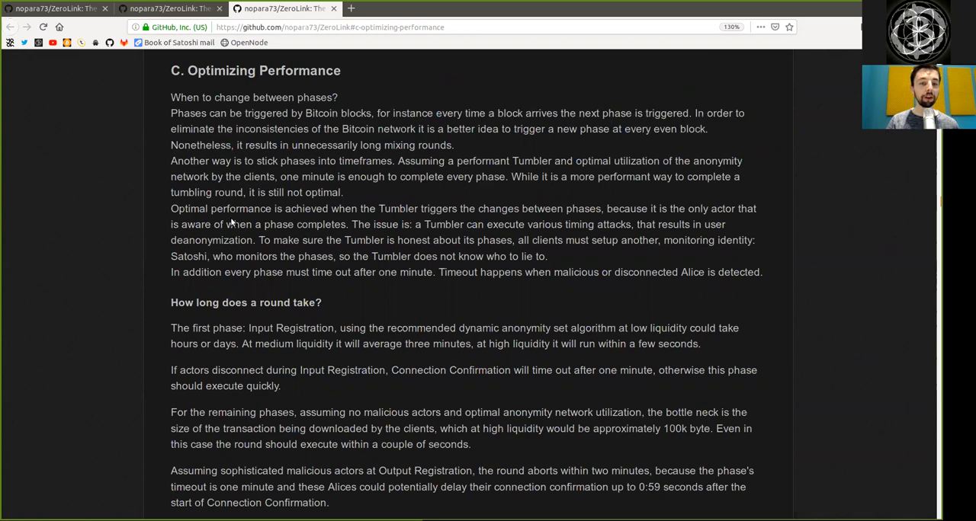
double_click(314, 192)
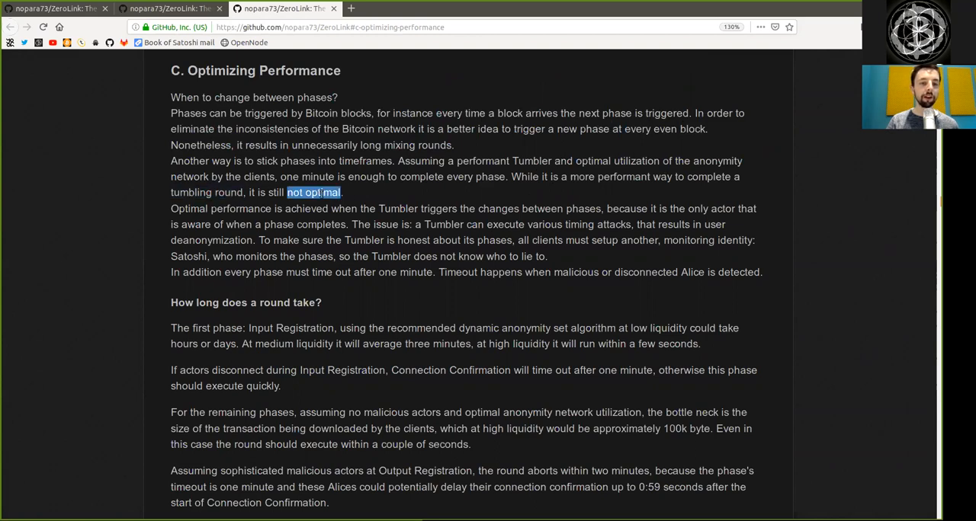
double_click(241, 207)
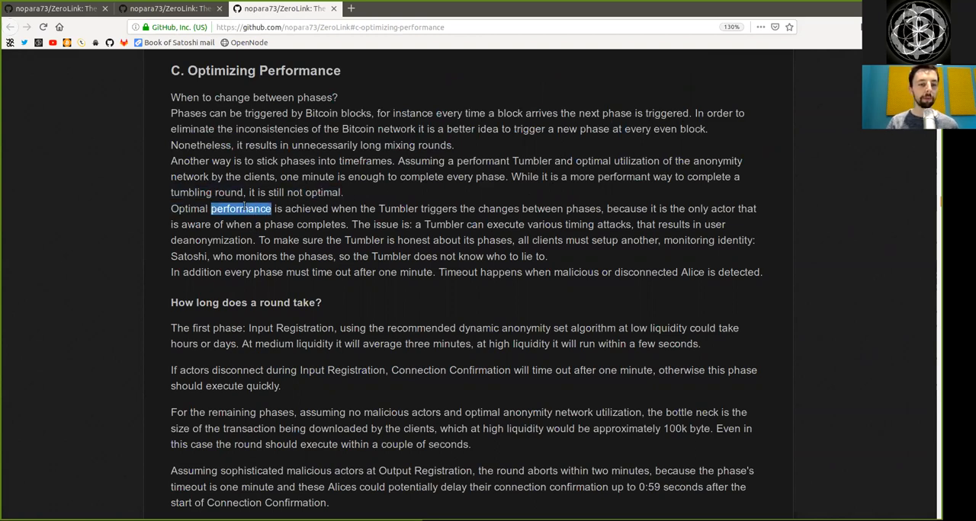
Highlight 'changes between phases', 'deanonymization' and 'clients must' in the optimal performance paragraph
click(395, 219)
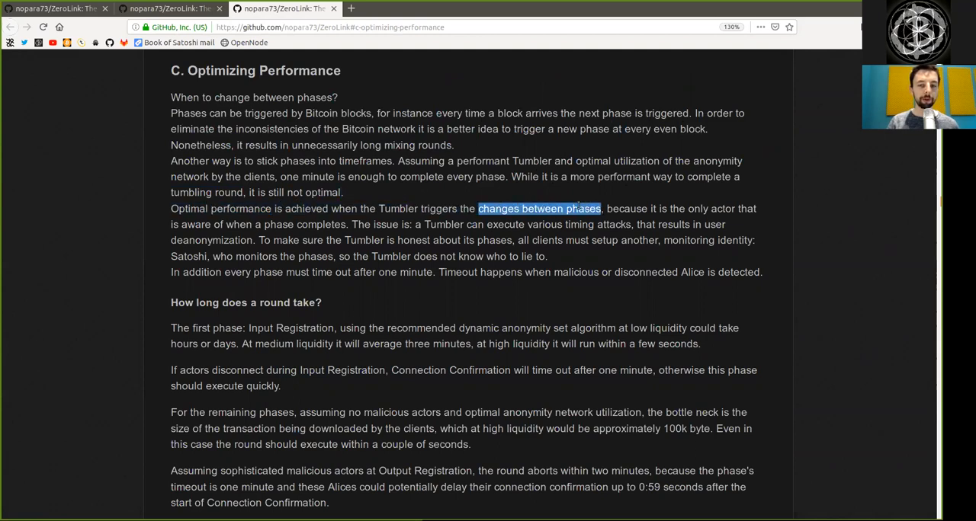
double_click(711, 208)
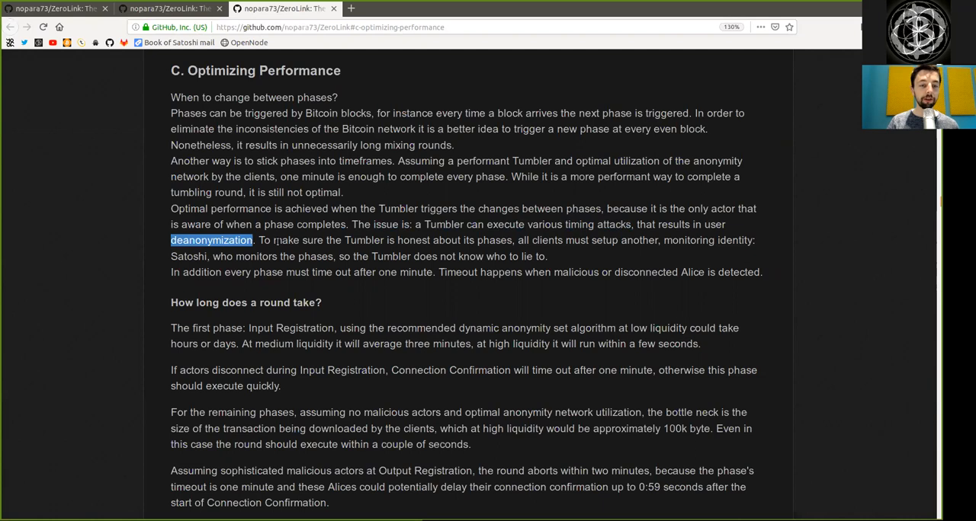
double_click(363, 241)
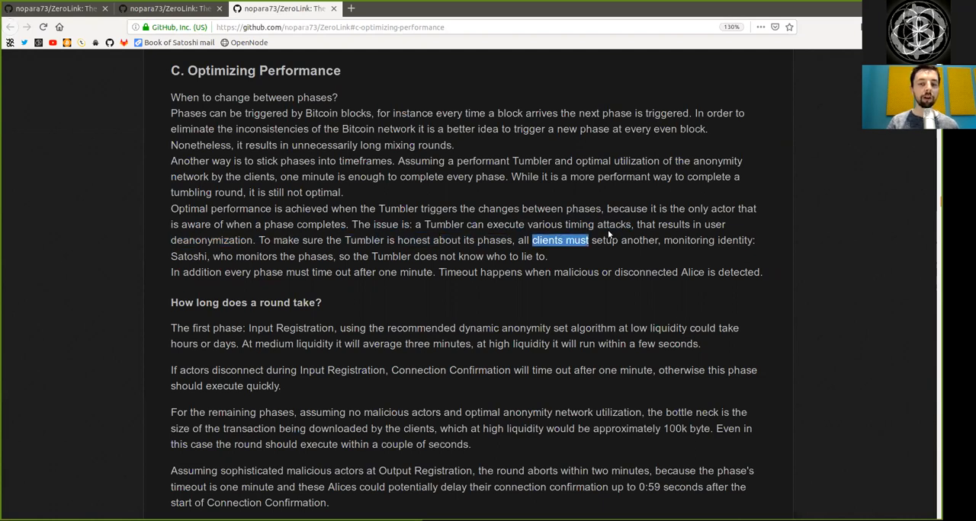
Highlight 'monitors the phases' and 'detected', then bring 'How long does a round take?' into view
drag(532, 240, 546, 256)
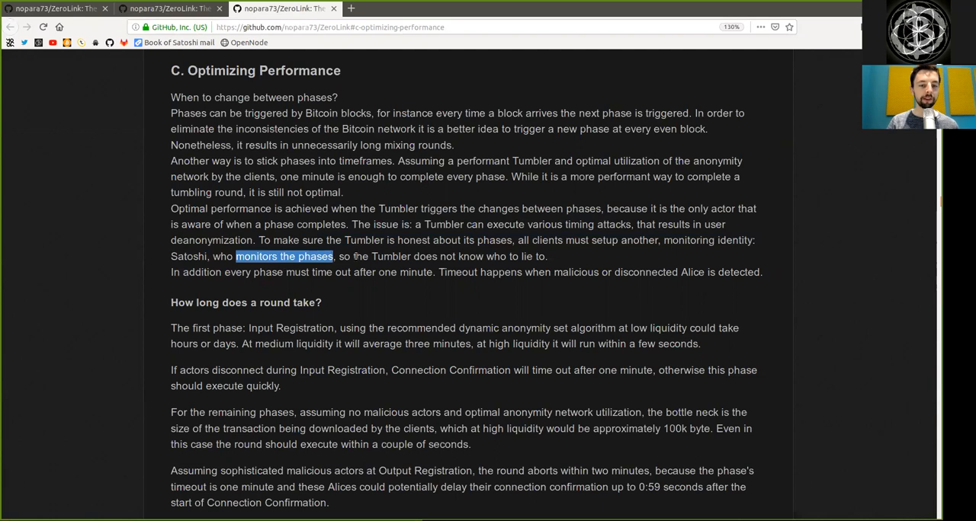
double_click(470, 256)
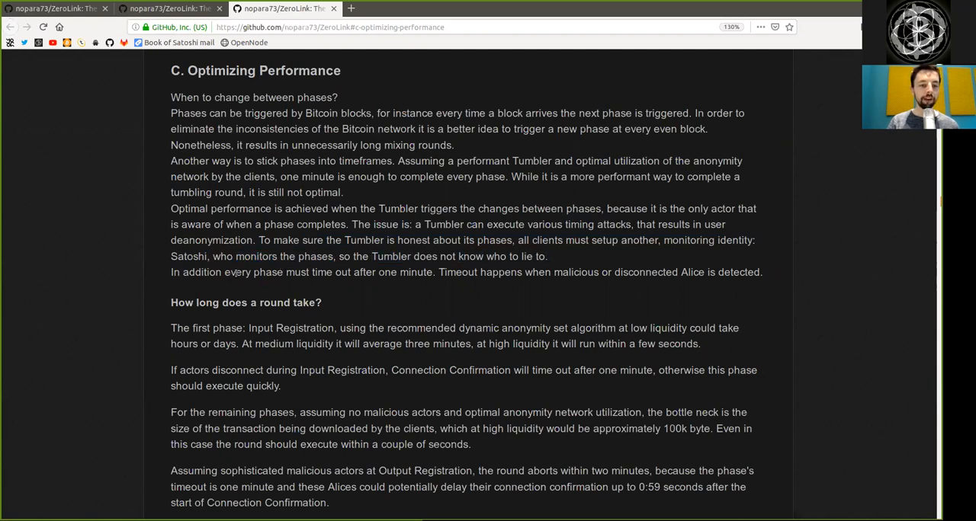
double_click(330, 271)
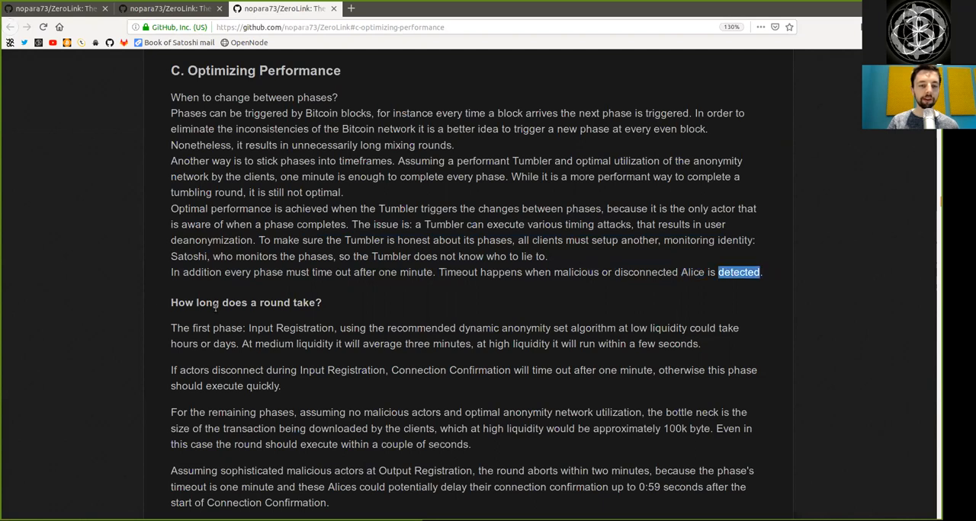
scroll(down, 3)
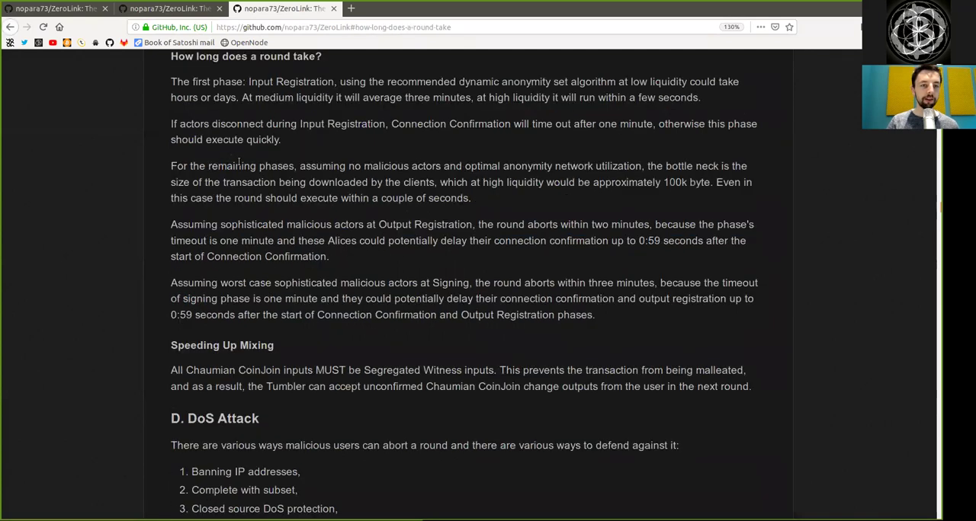
scroll(up, 3)
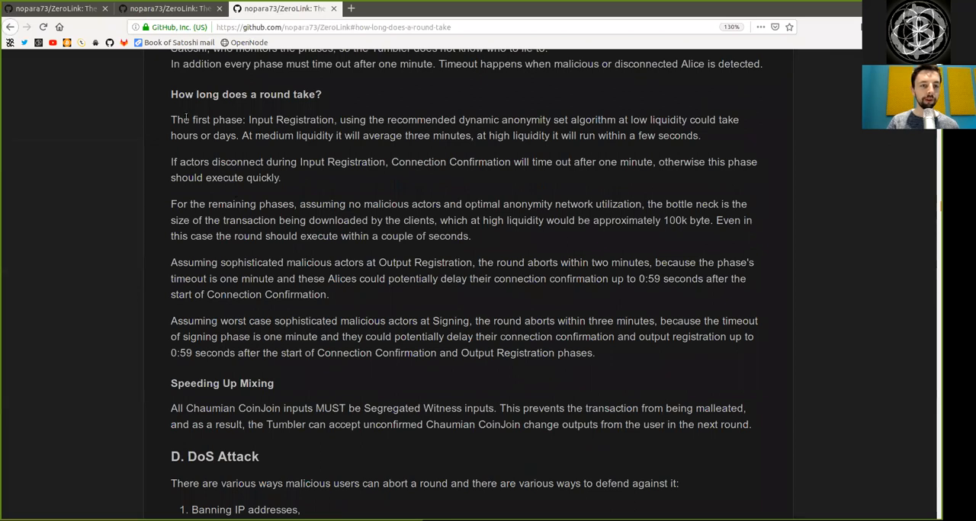
drag(248, 119, 332, 135)
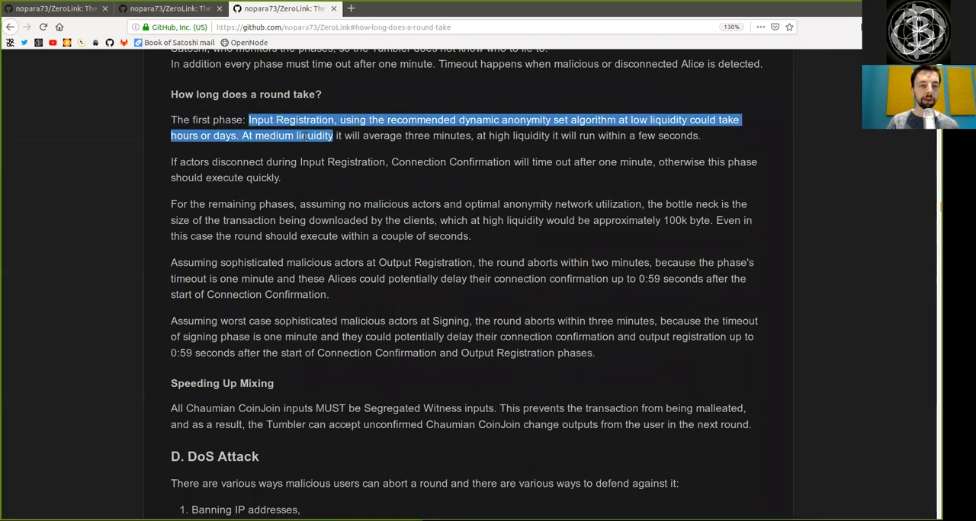
double_click(420, 119)
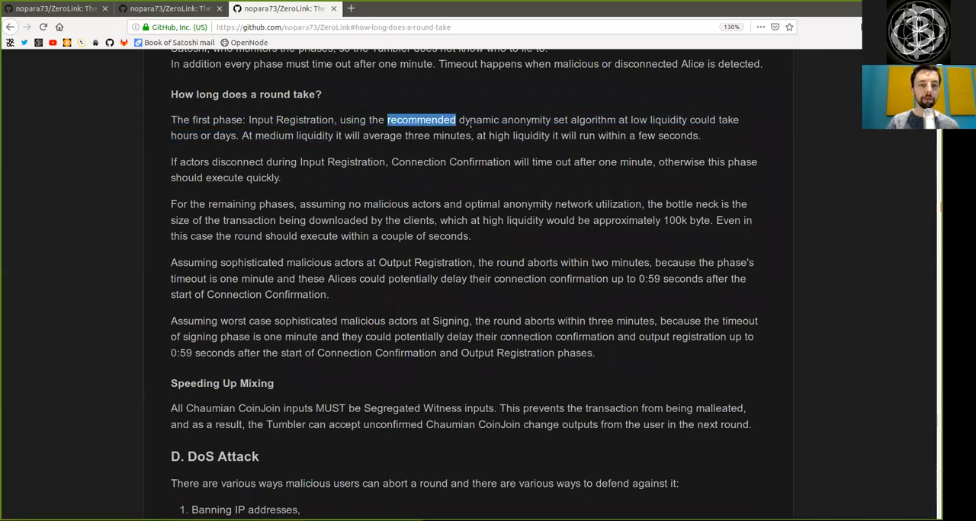
double_click(526, 119)
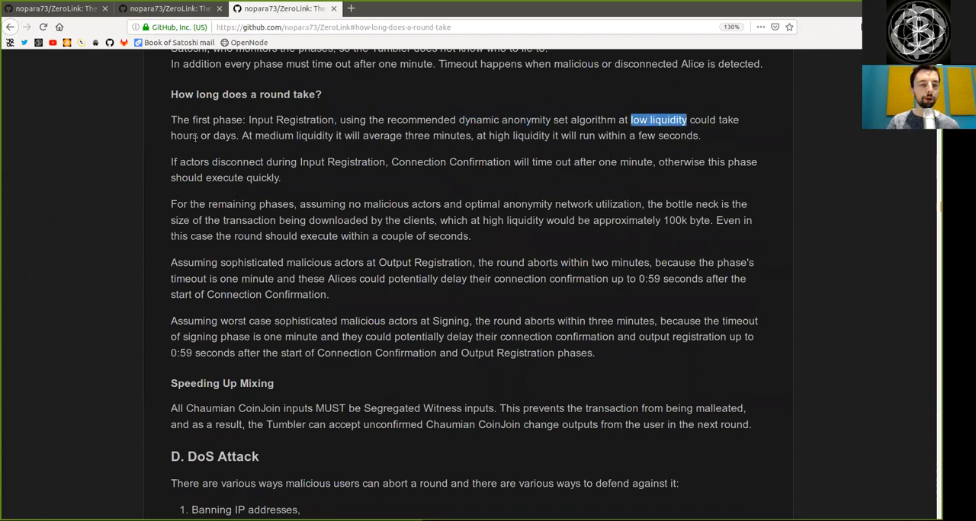
double_click(273, 136)
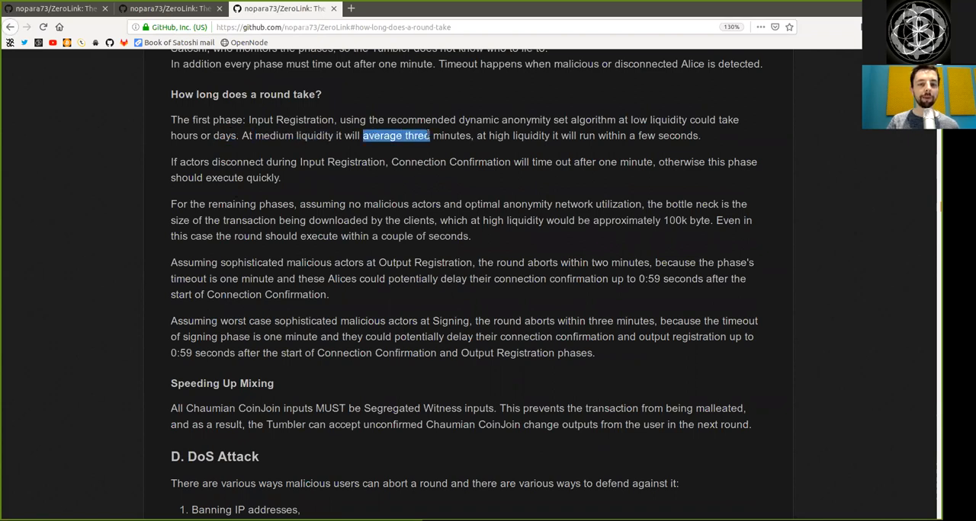
double_click(519, 136)
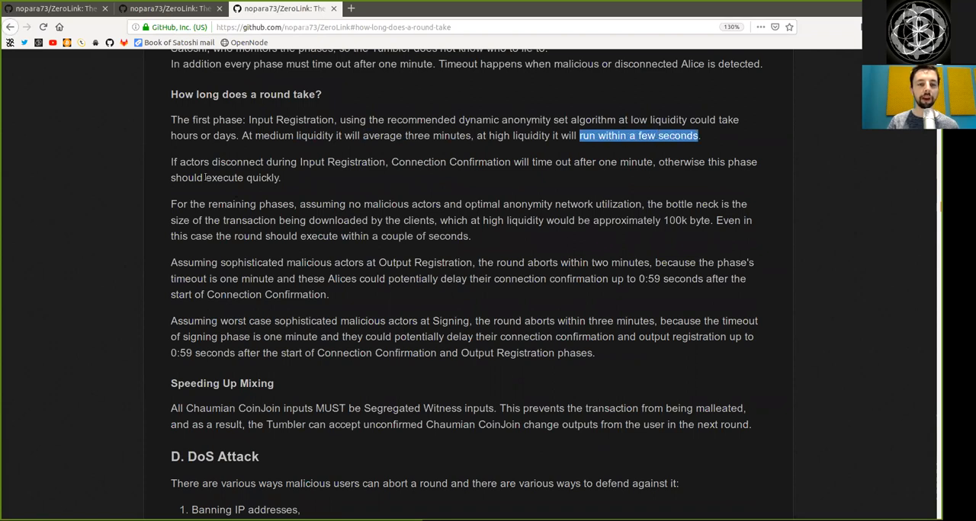
double_click(221, 162)
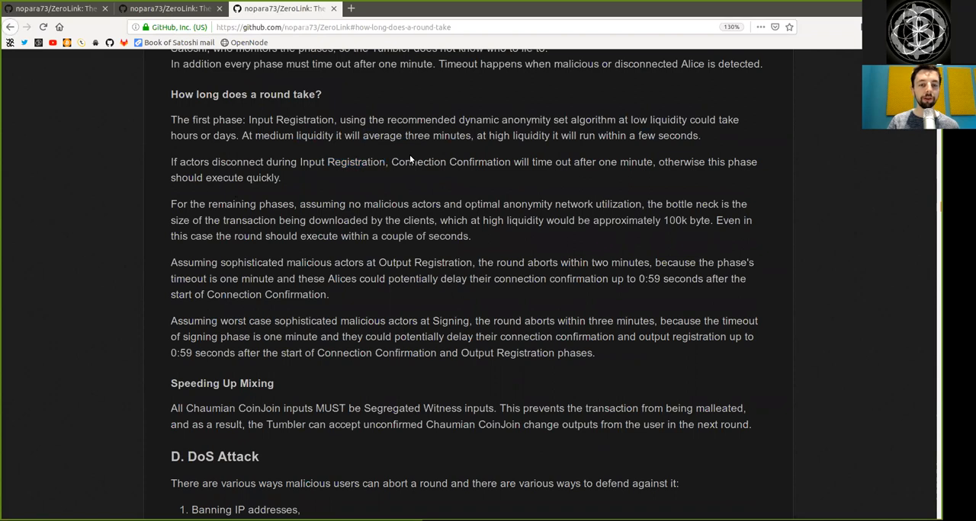
double_click(449, 162)
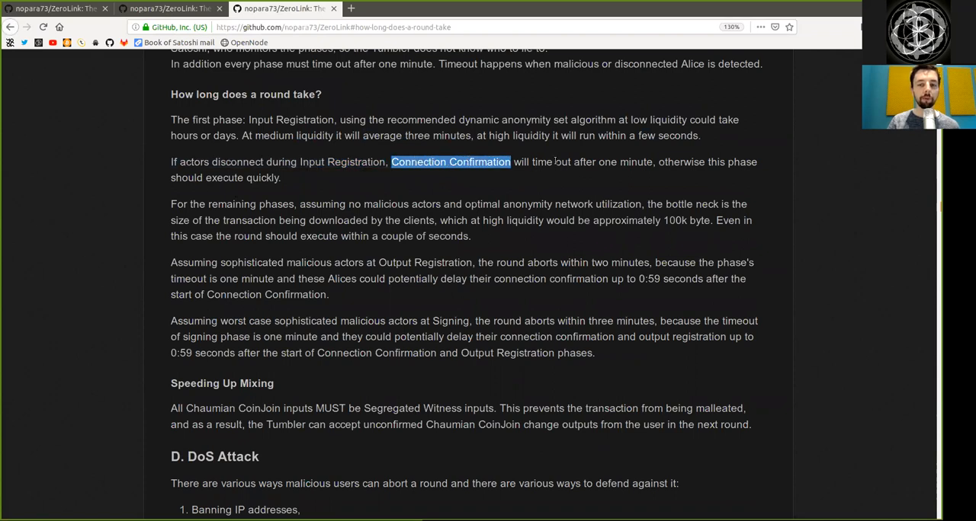
double_click(625, 162)
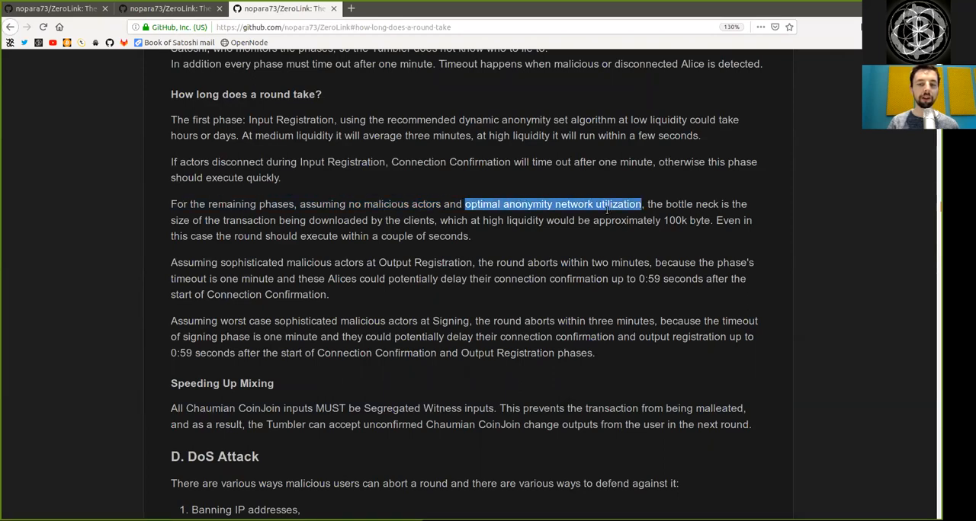
double_click(693, 204)
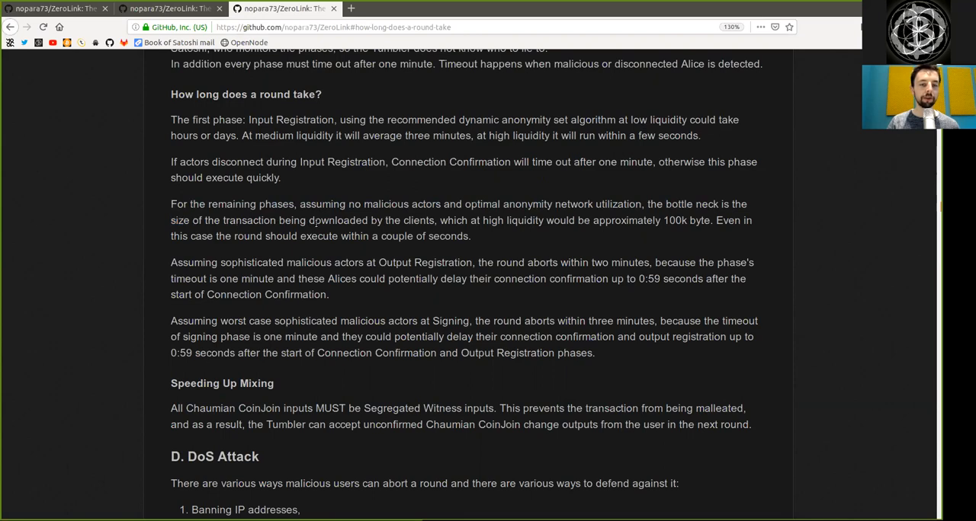
double_click(418, 220)
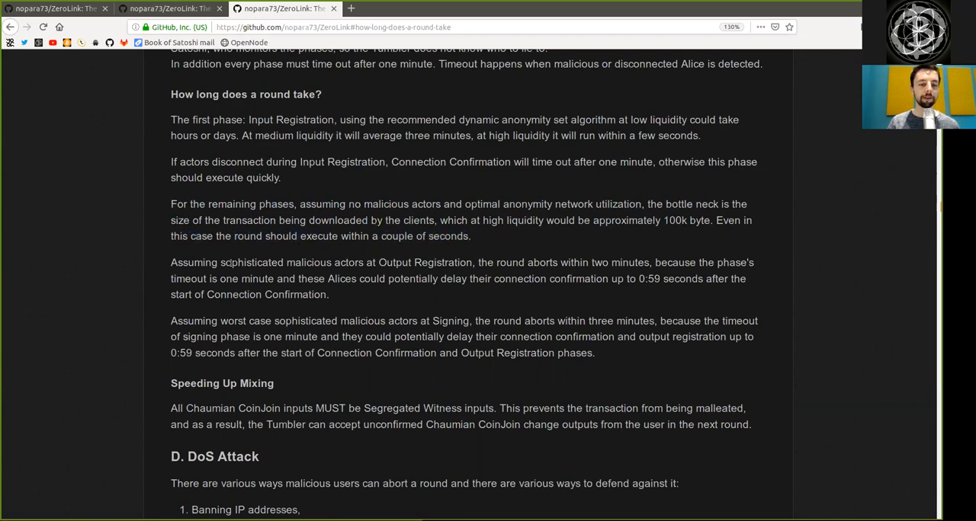
drag(171, 262, 331, 263)
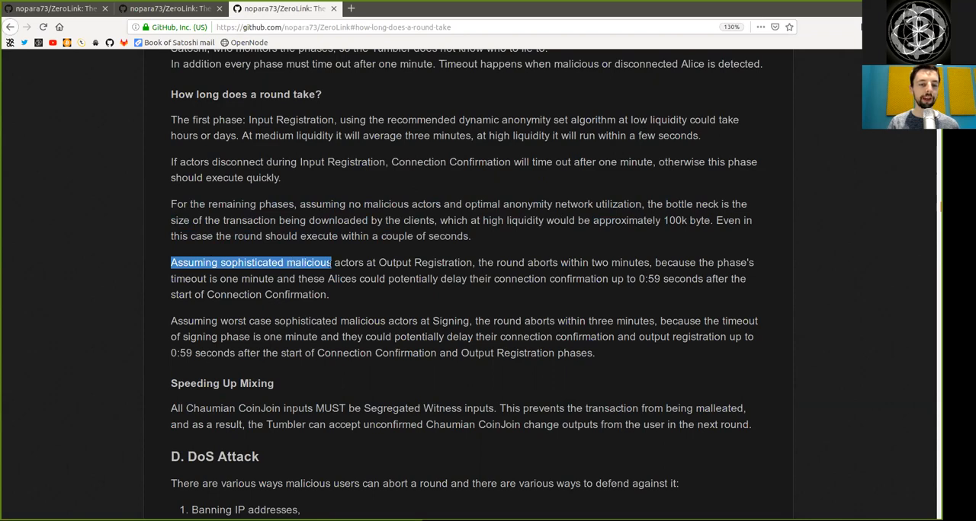
double_click(424, 262)
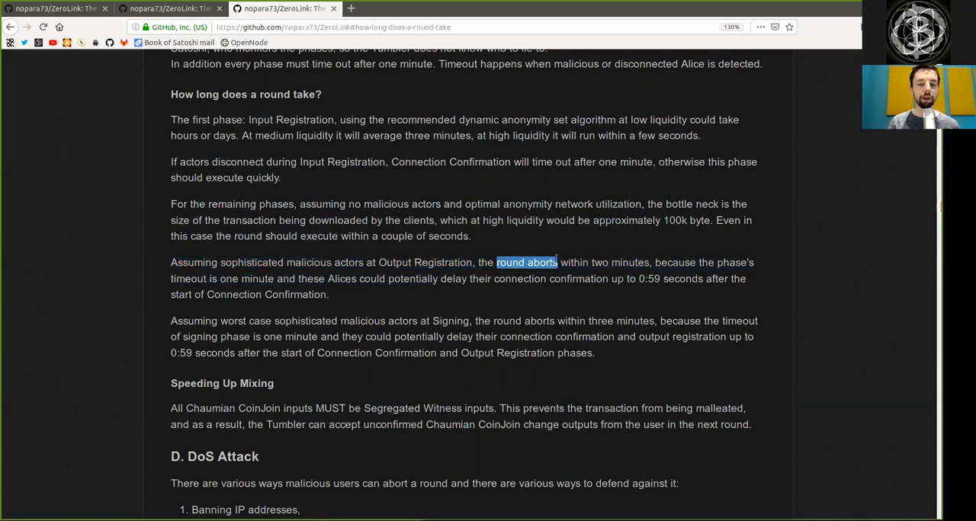
double_click(619, 262)
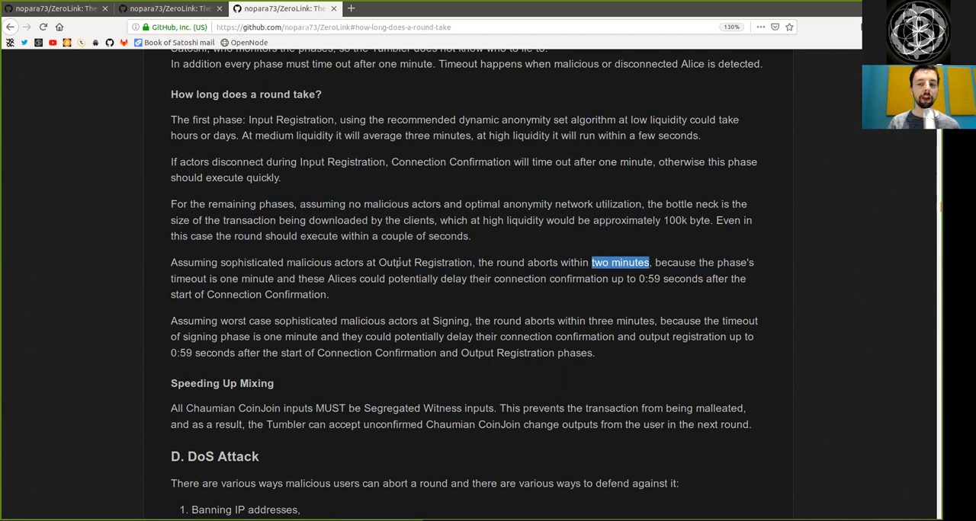
double_click(247, 277)
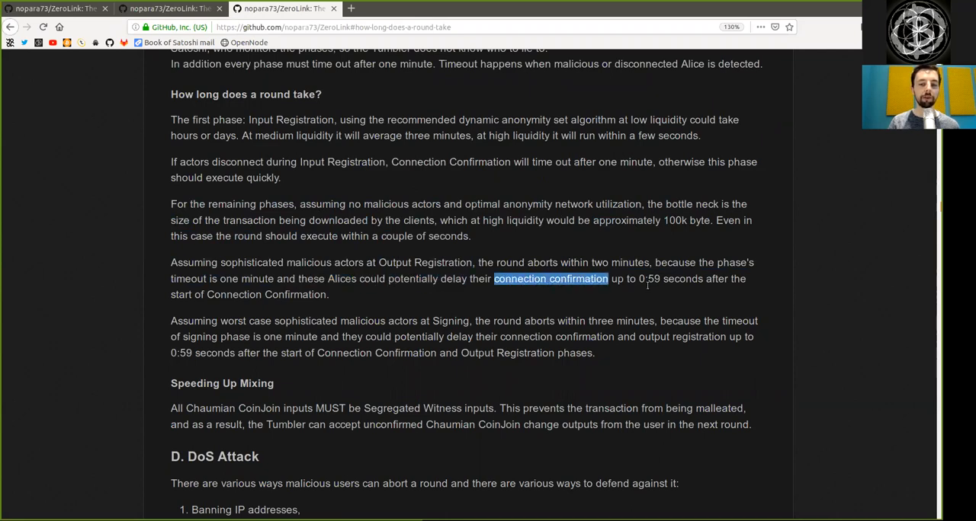
double_click(668, 278)
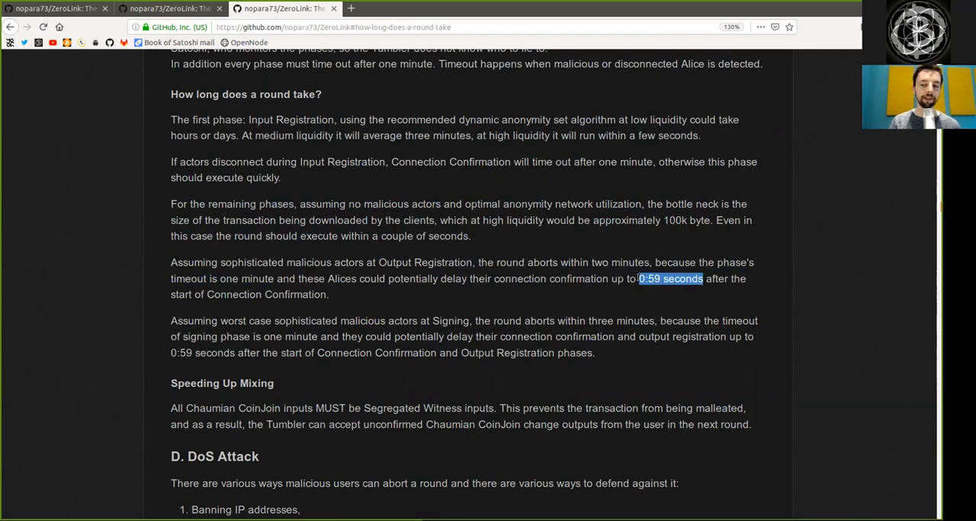
double_click(234, 294)
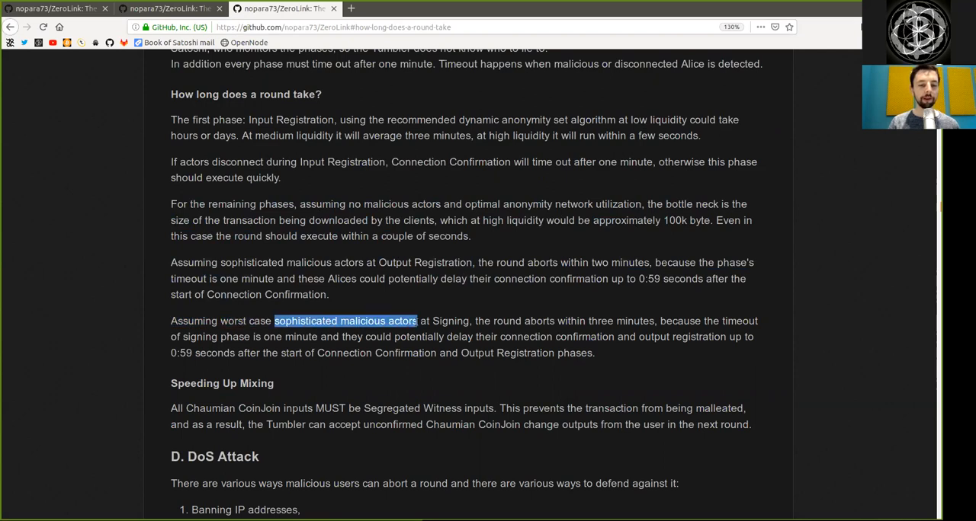
double_click(540, 320)
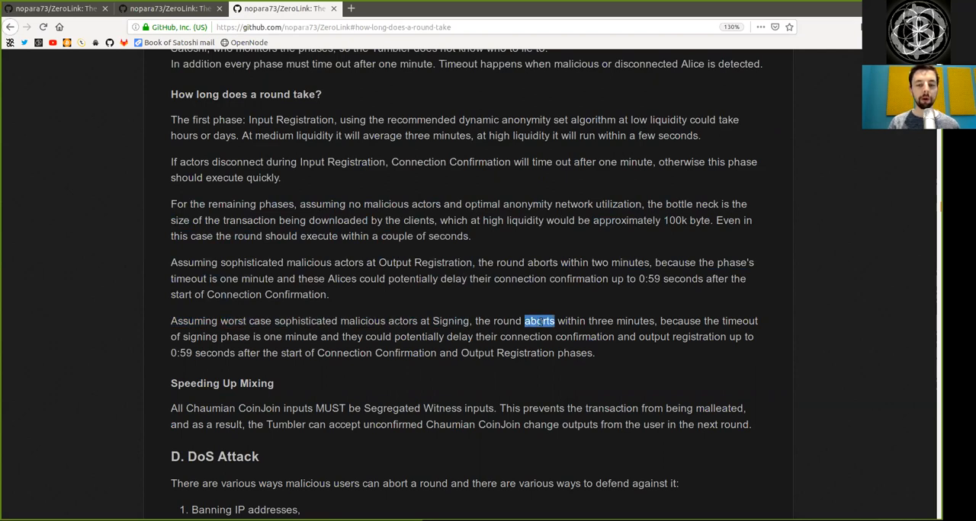
double_click(620, 320)
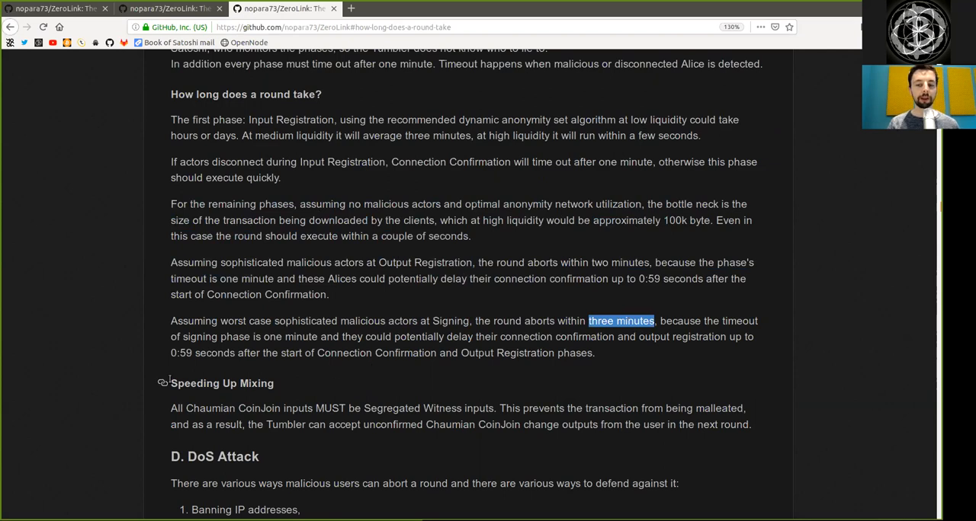
double_click(289, 335)
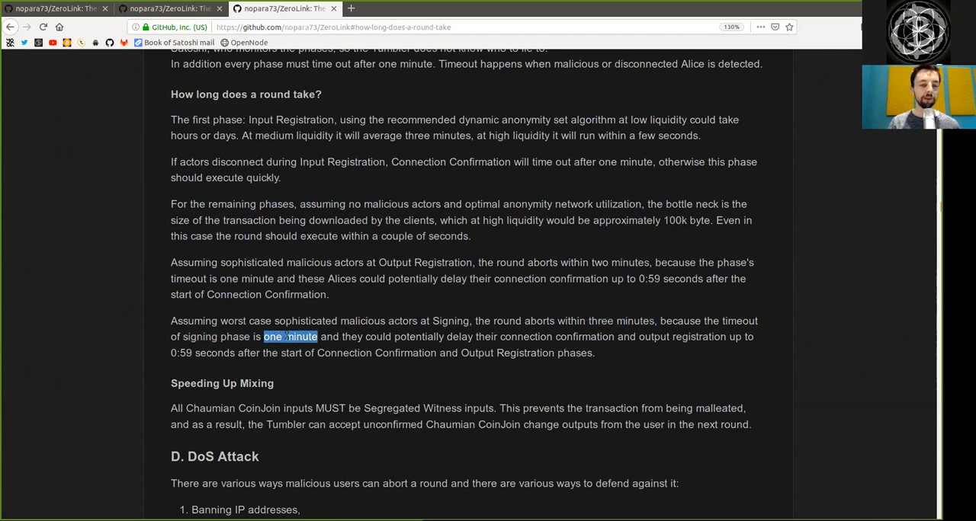
double_click(418, 337)
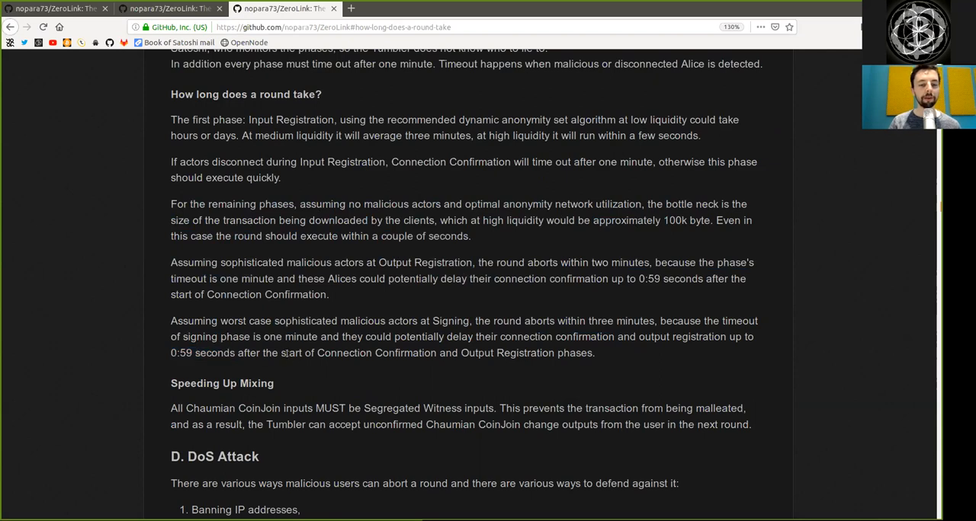
double_click(375, 352)
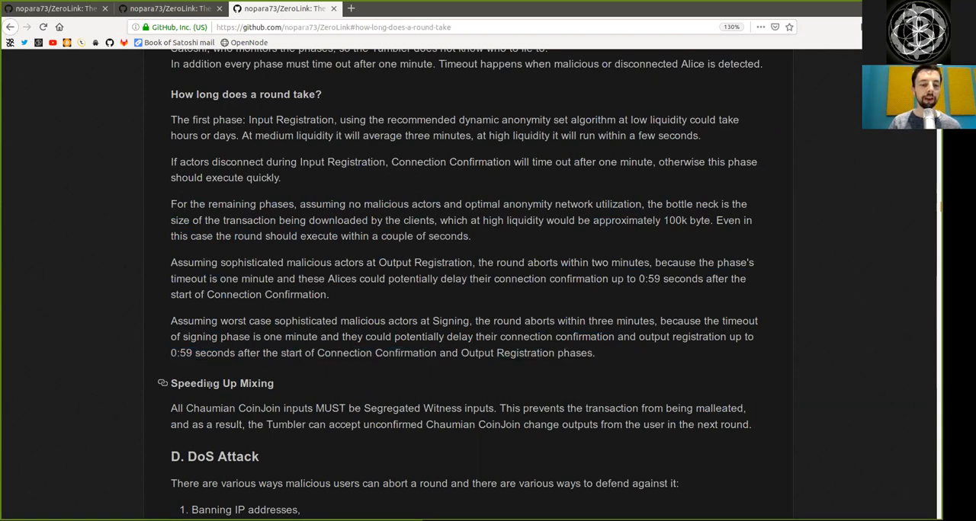
double_click(211, 409)
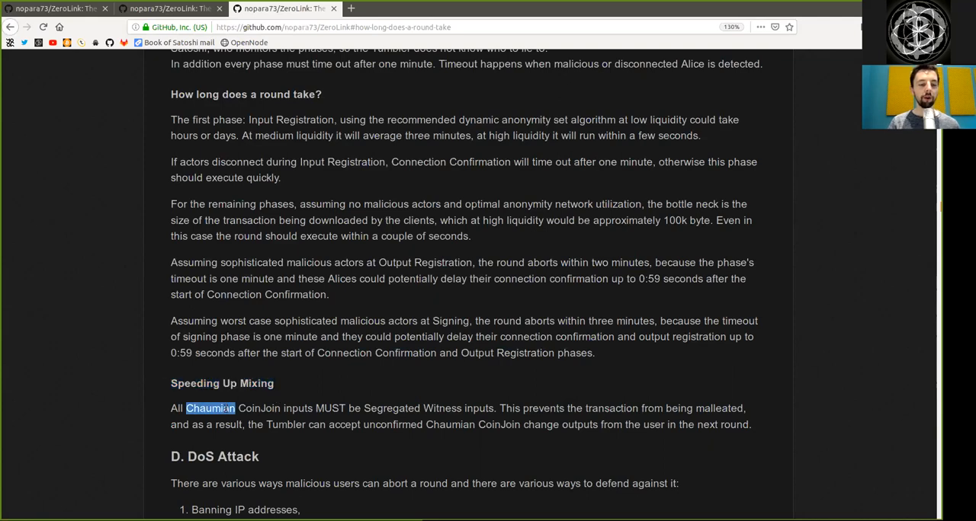
double_click(329, 409)
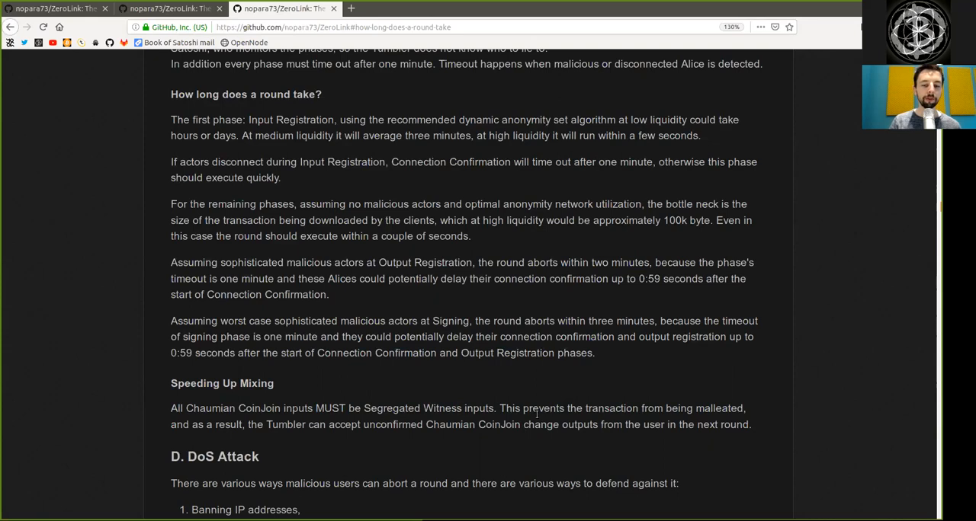
double_click(720, 409)
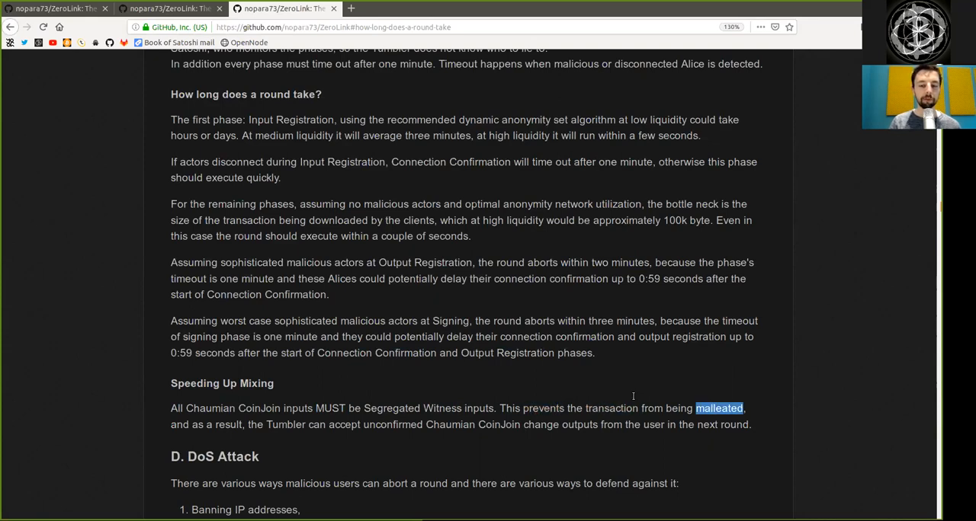
double_click(229, 424)
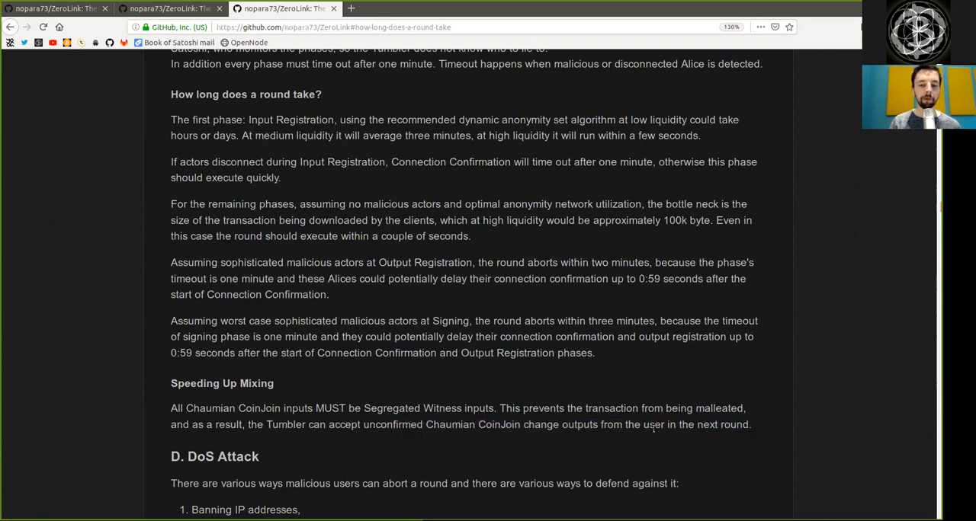
mouse_move(469, 395)
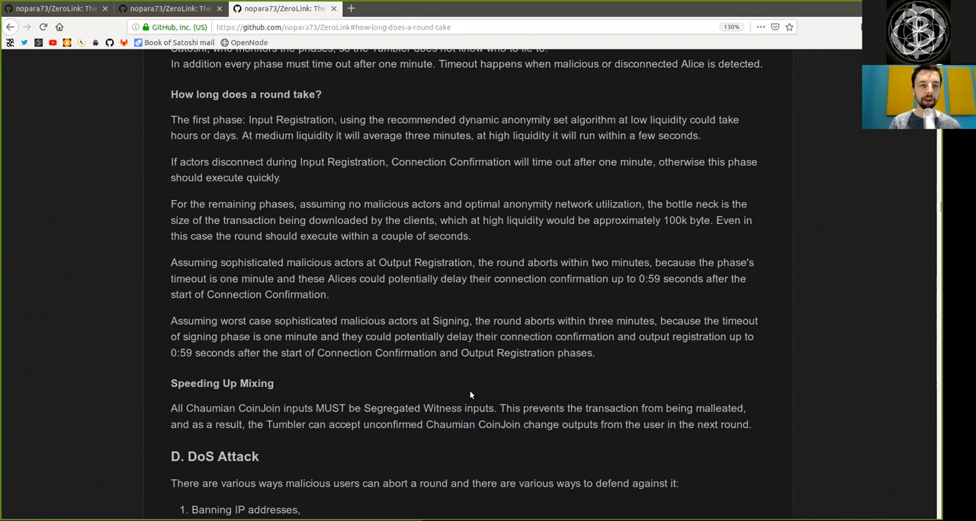
Go back to the table of contents and scroll up to the ZeroLink title and logo
click(171, 9)
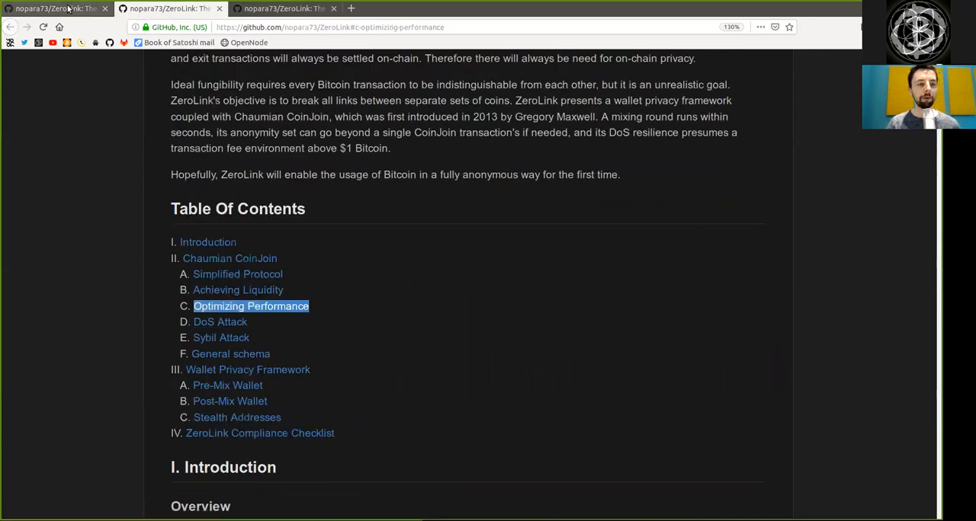
scroll(up, 3)
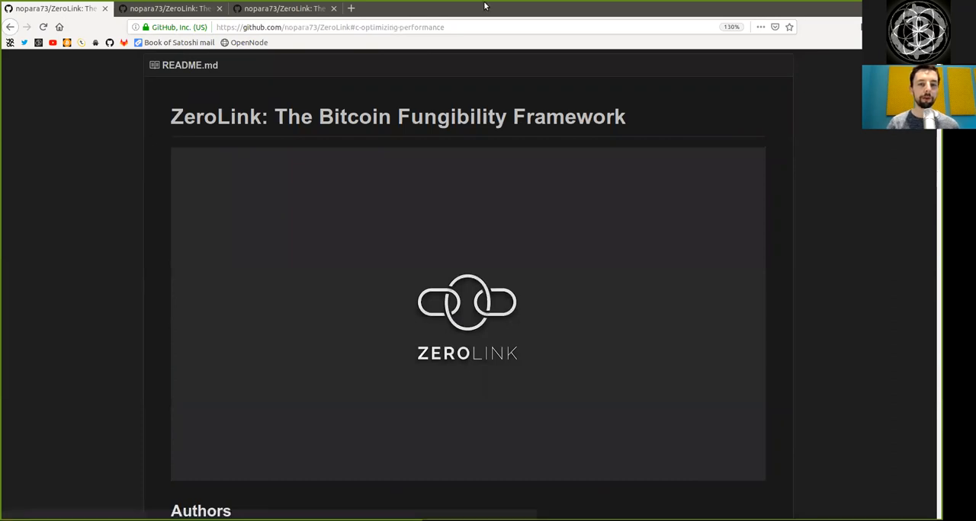